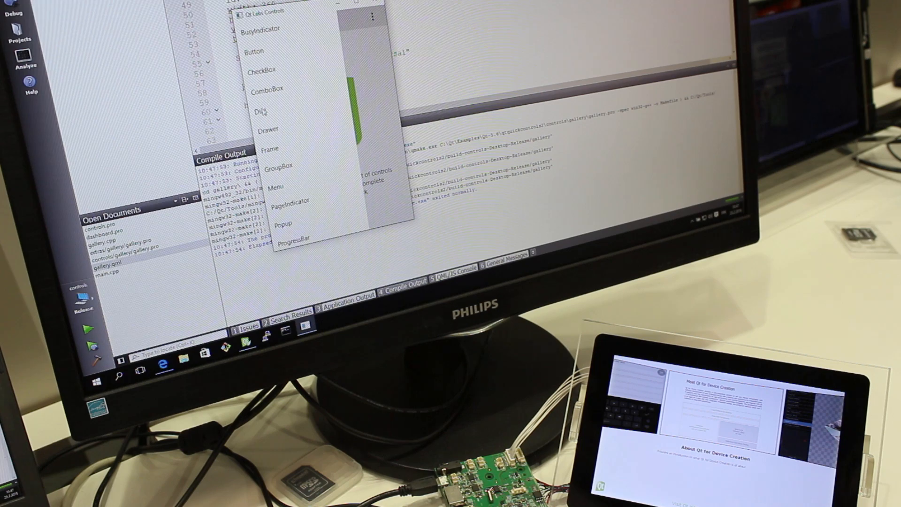
- Close the desktop Qt Labs Controls gallery window to return to Qt Creator's build output
click(261, 112)
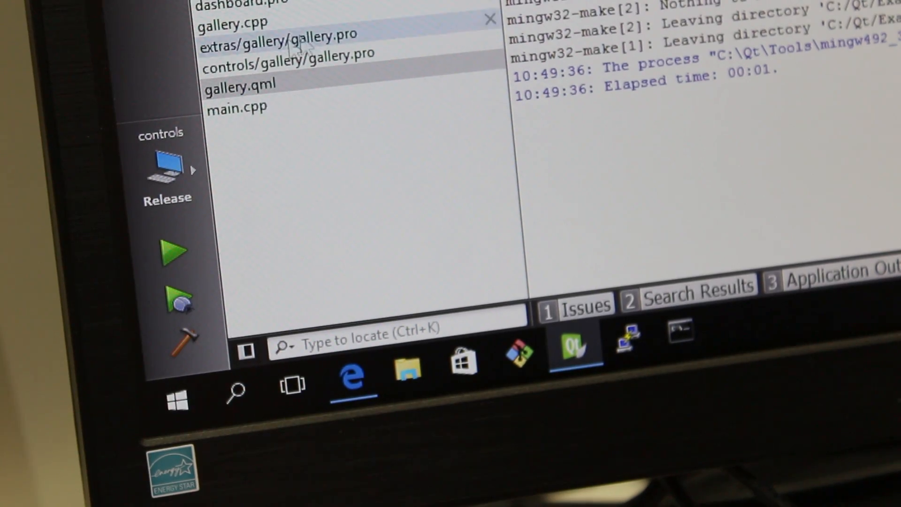
- Switch the controls project to the Boot2Qt 5.6.0 device kit via the kit selector
click(167, 167)
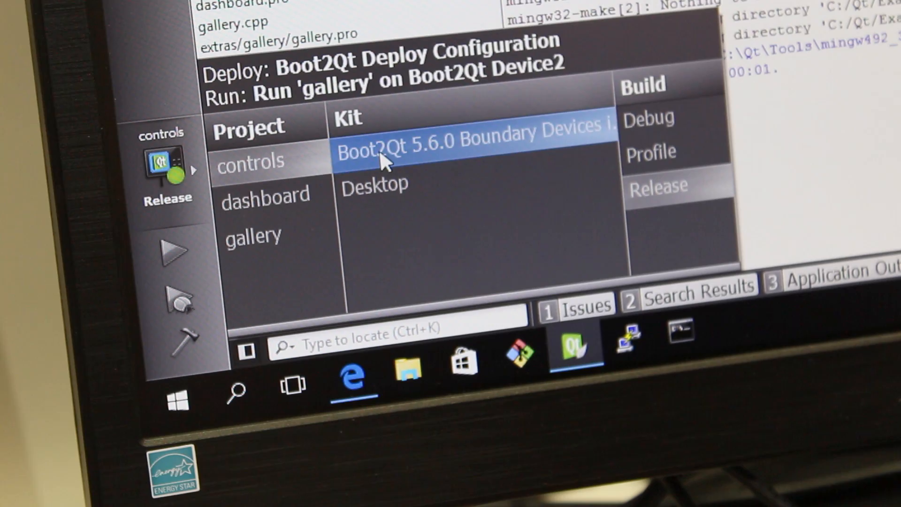
mouse_move(328, 173)
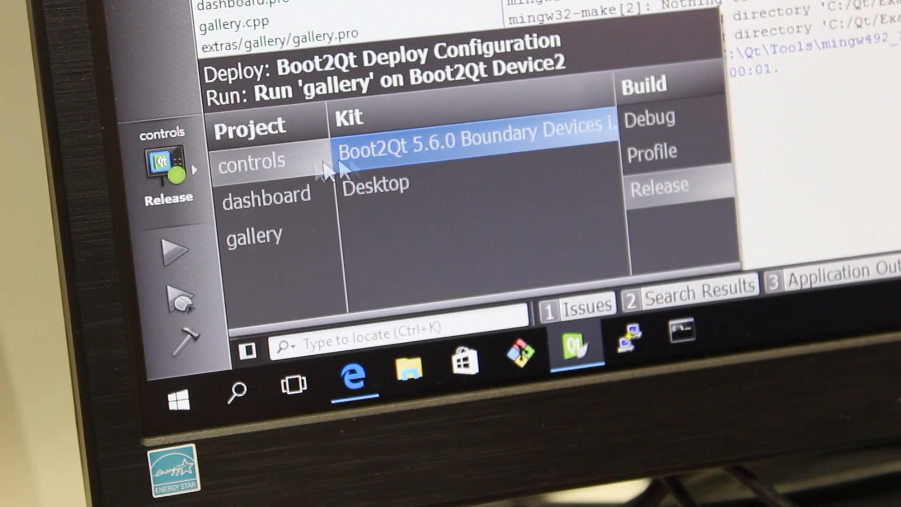